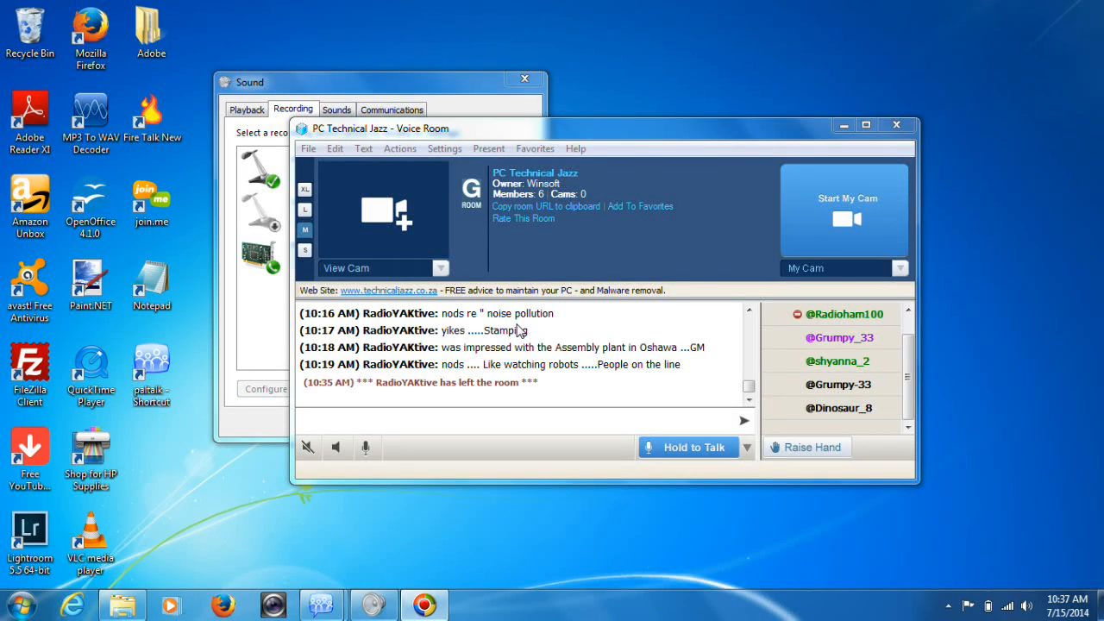
mouse_move(14, 595)
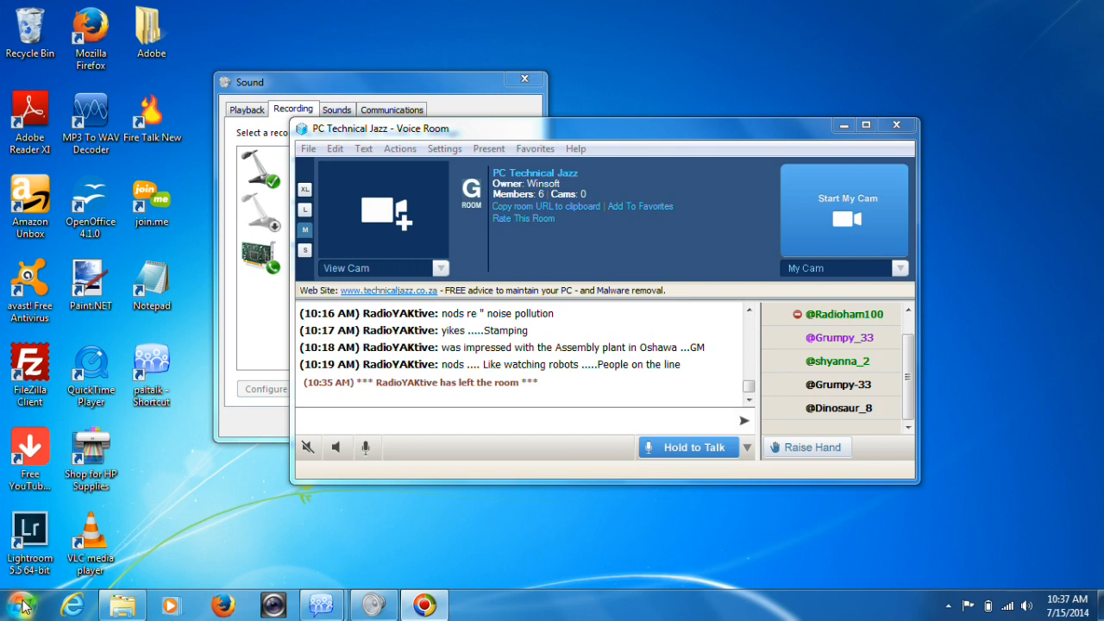
Launch Windows Media Encoder from the Start menu and choose the Capture screen wizard
click(21, 604)
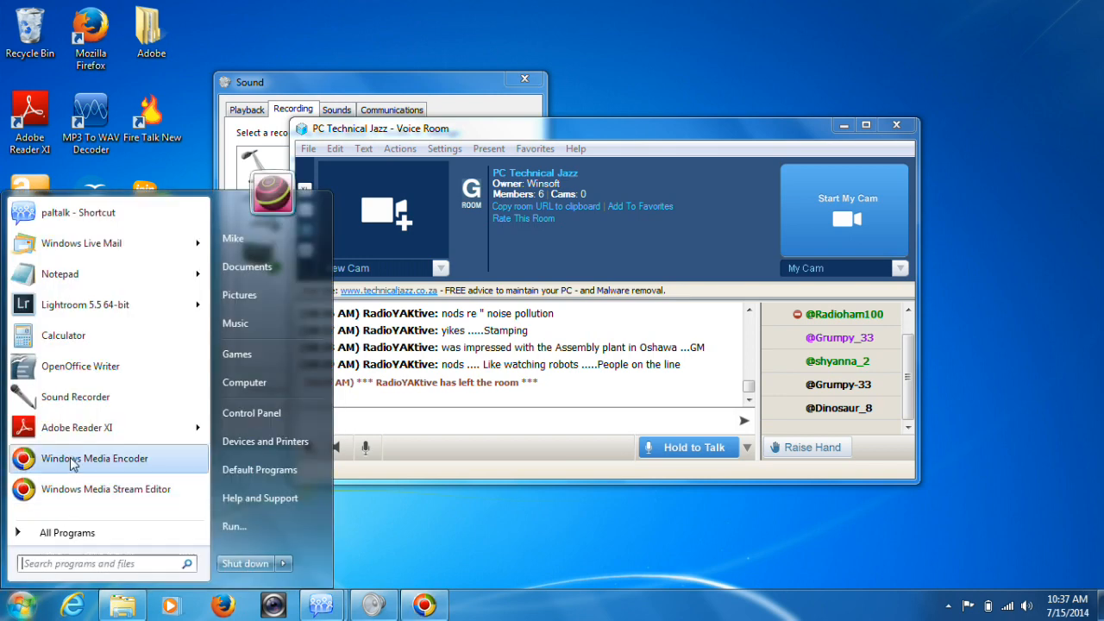
click(94, 459)
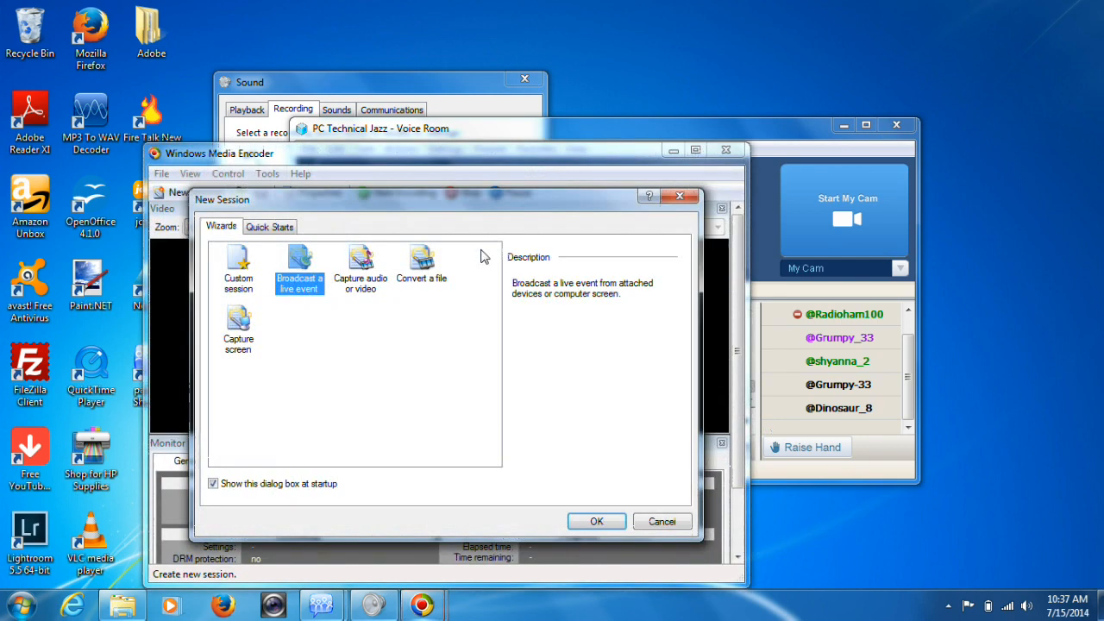
click(238, 328)
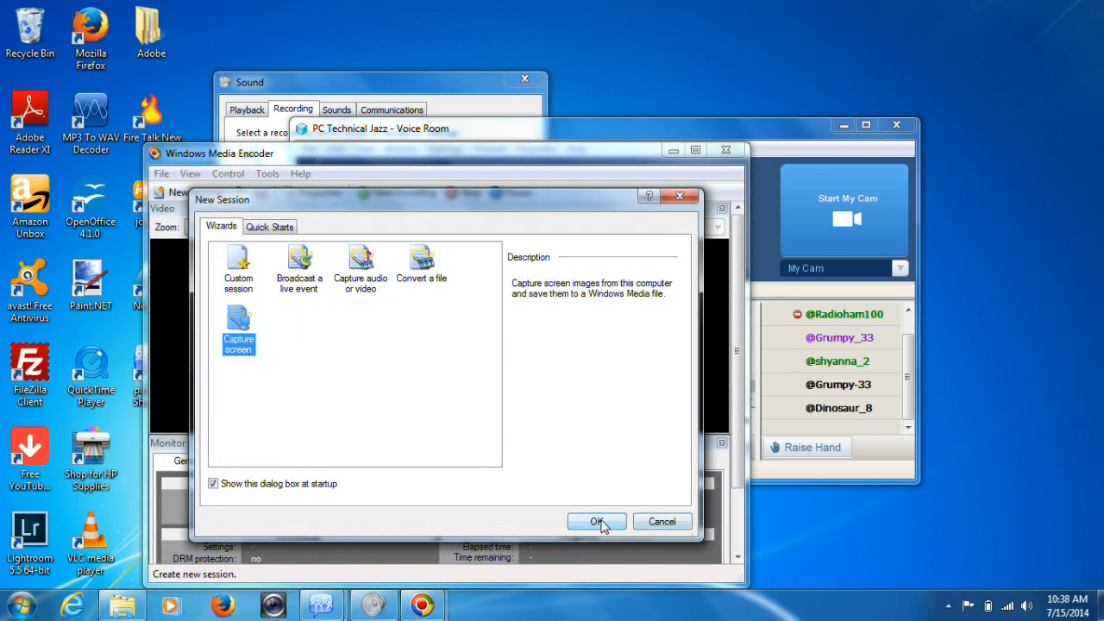
Capture the entire screen with audio from the default device
click(597, 521)
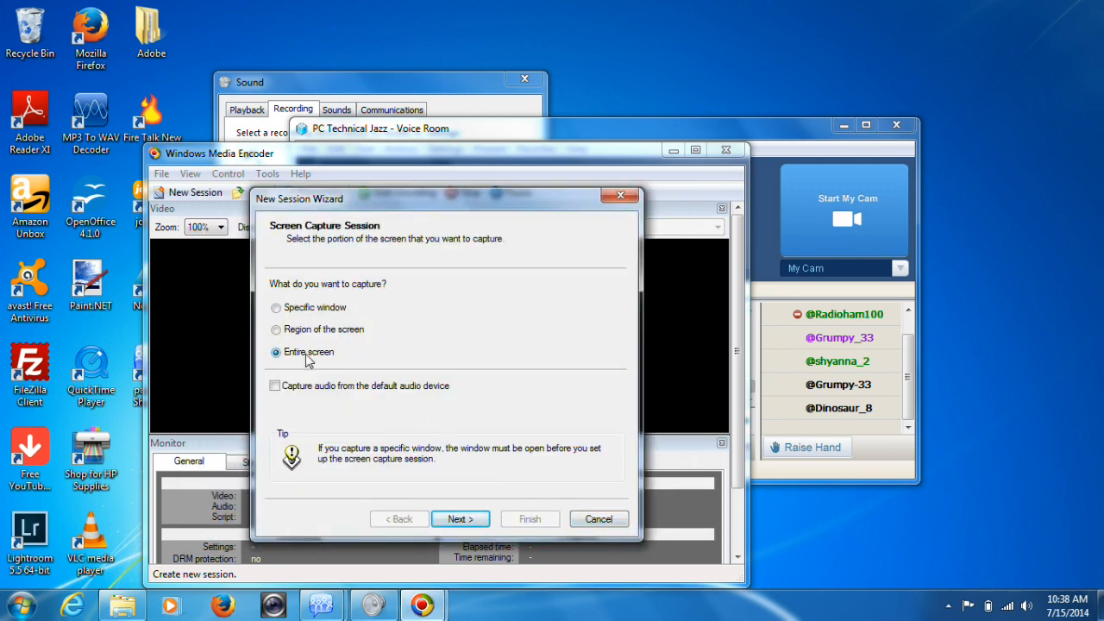
click(276, 387)
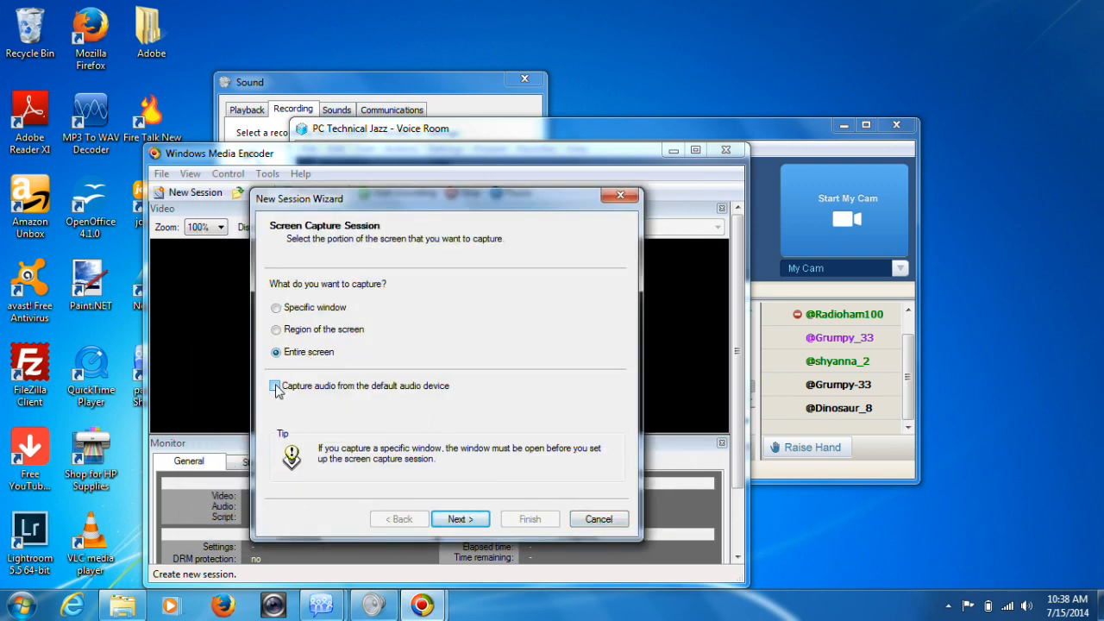
click(276, 386)
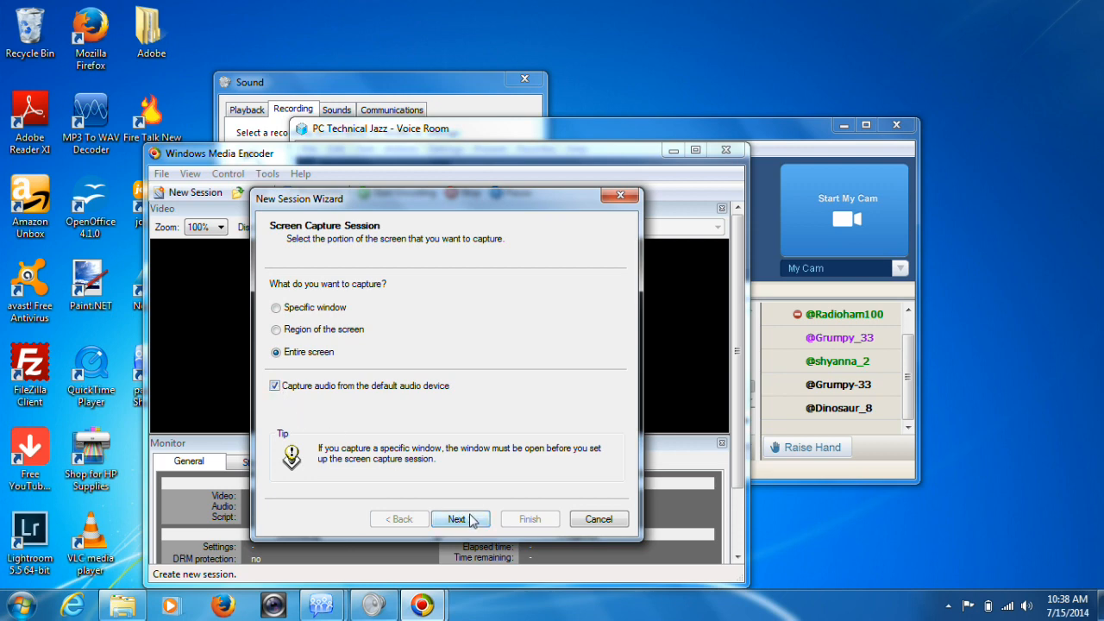
click(461, 518)
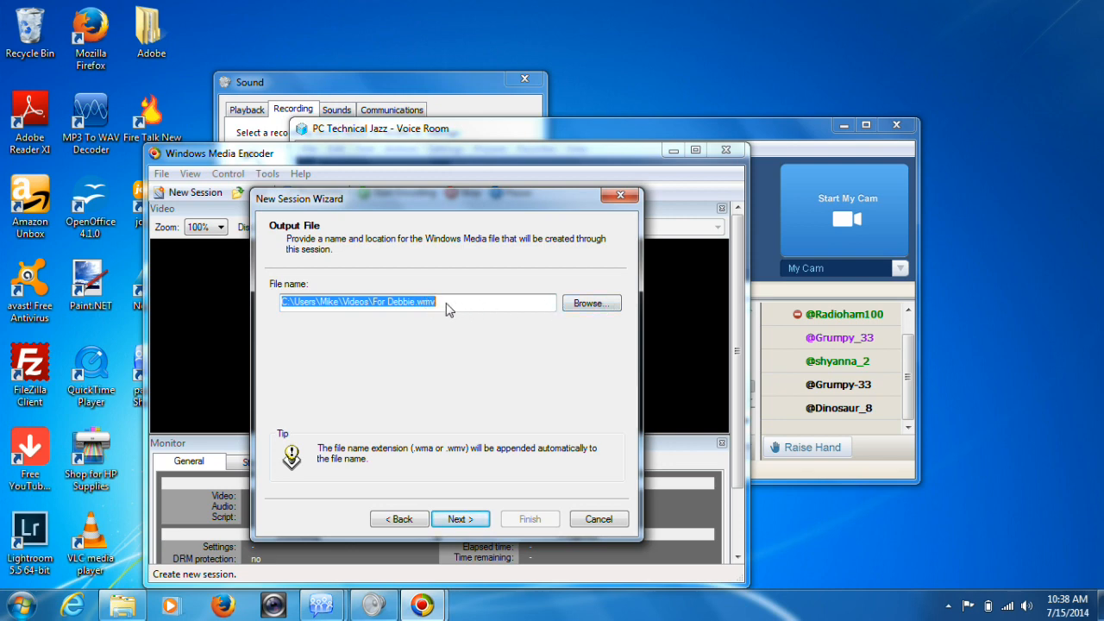
Rename the output video file by appending '1' and continue to the quality settings
click(418, 303)
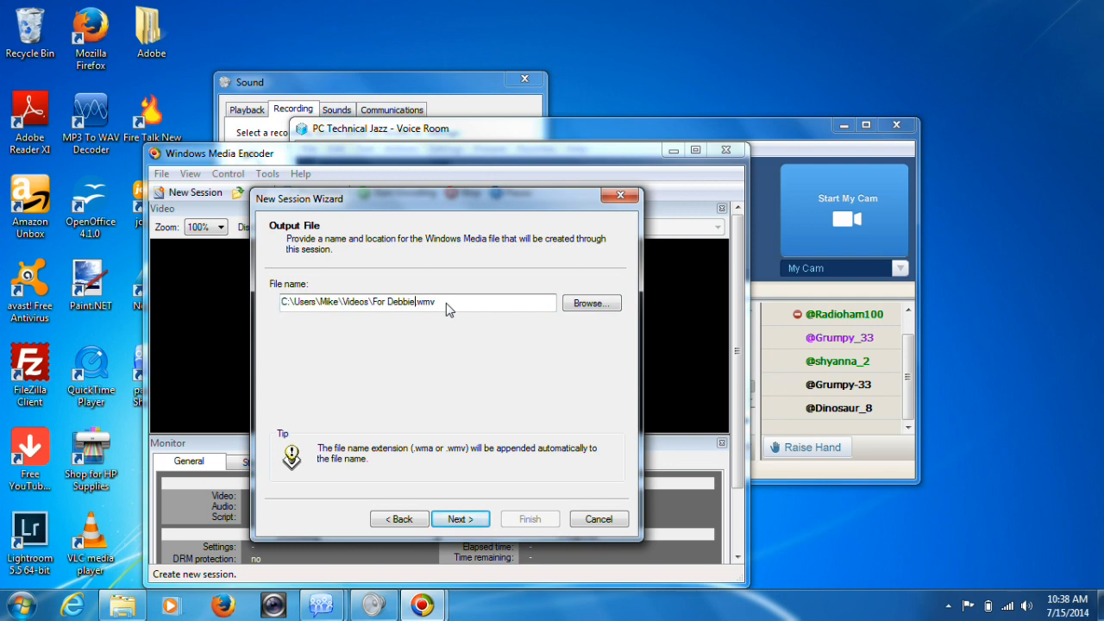
text(1)
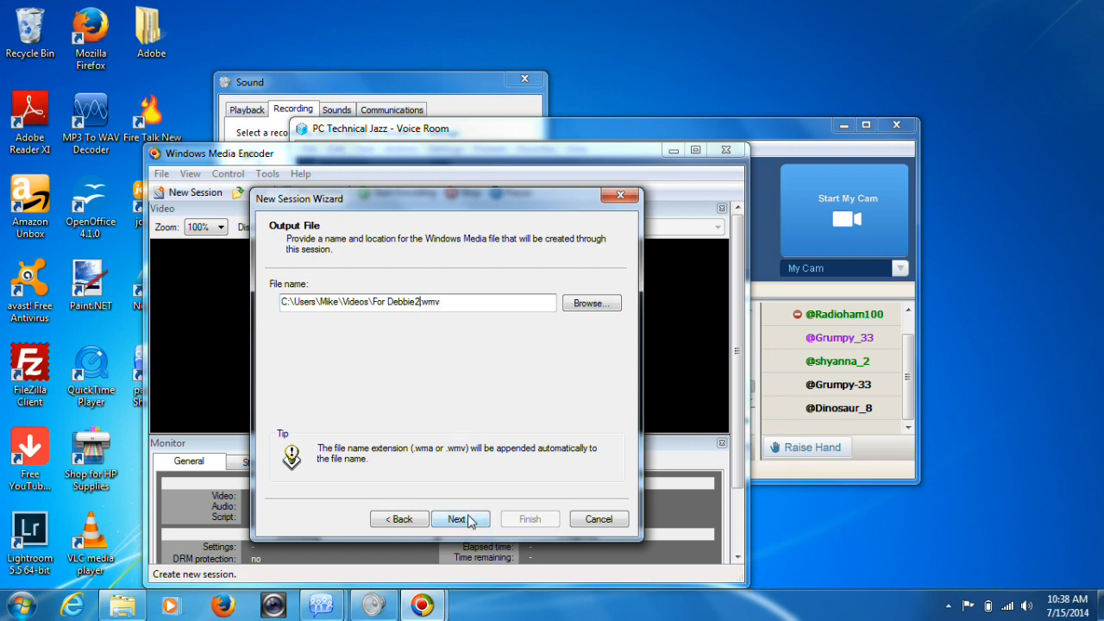
click(456, 518)
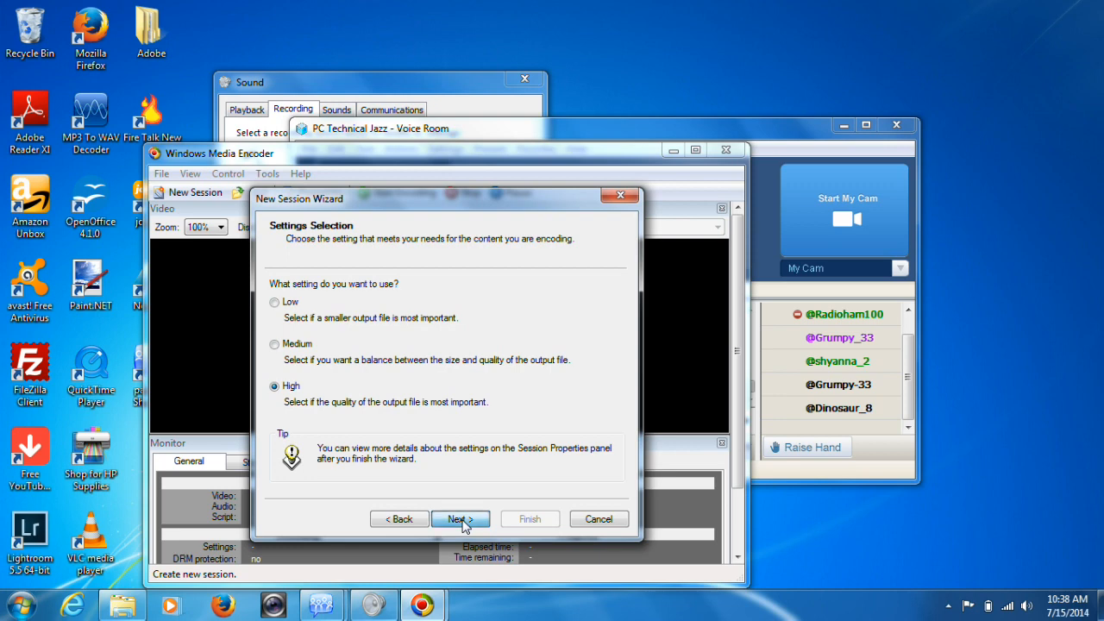
Keep High quality and reach the optional display information fields, leaving them blank
click(459, 518)
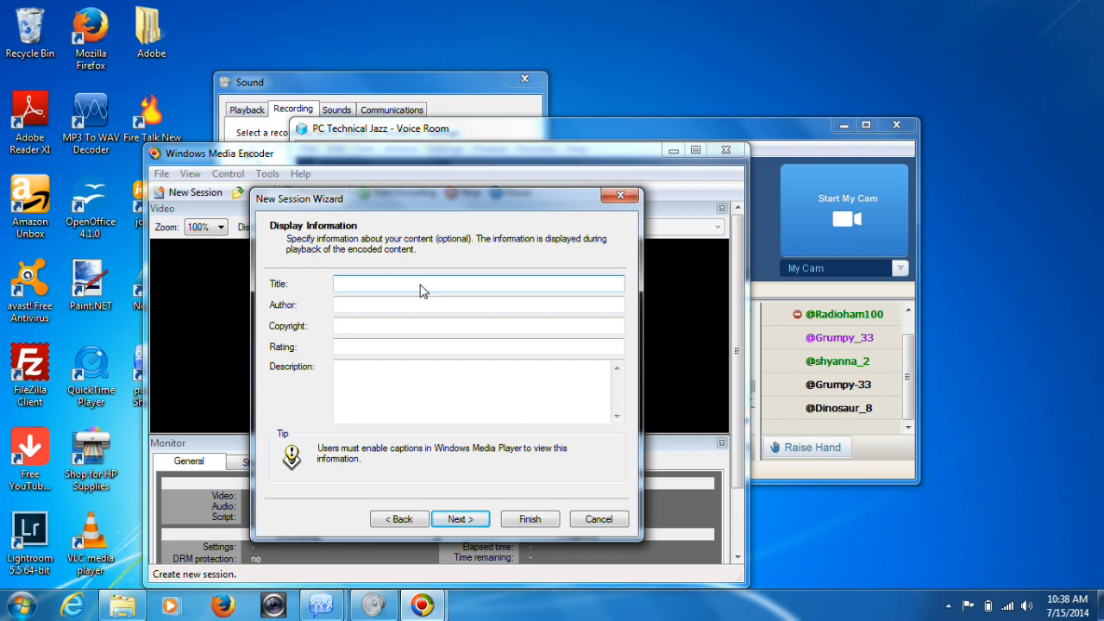
click(480, 282)
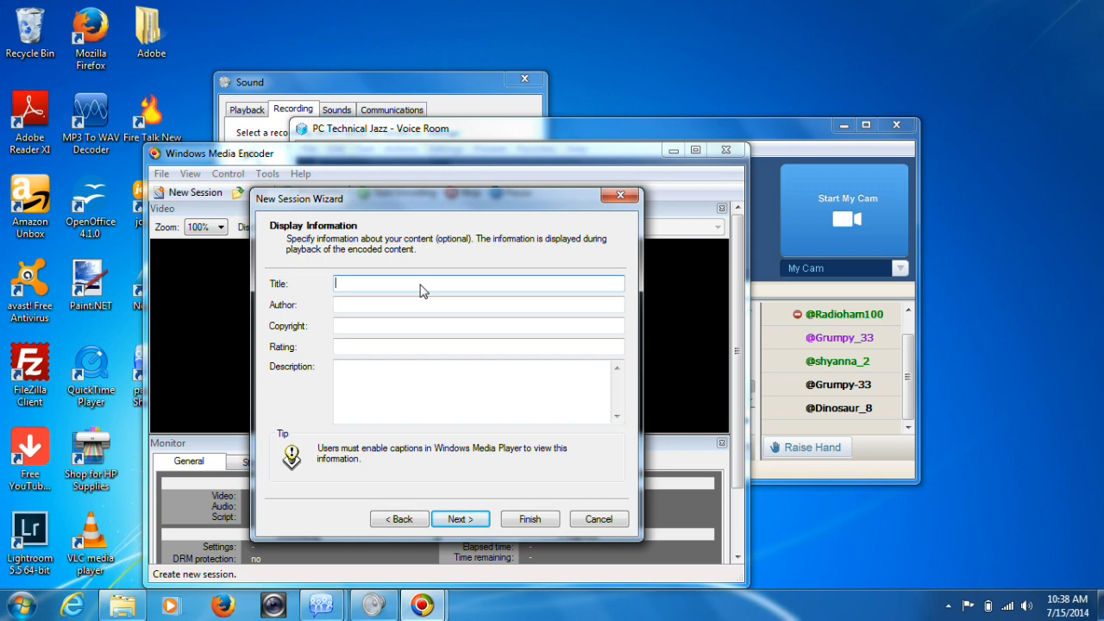
mouse_move(383, 334)
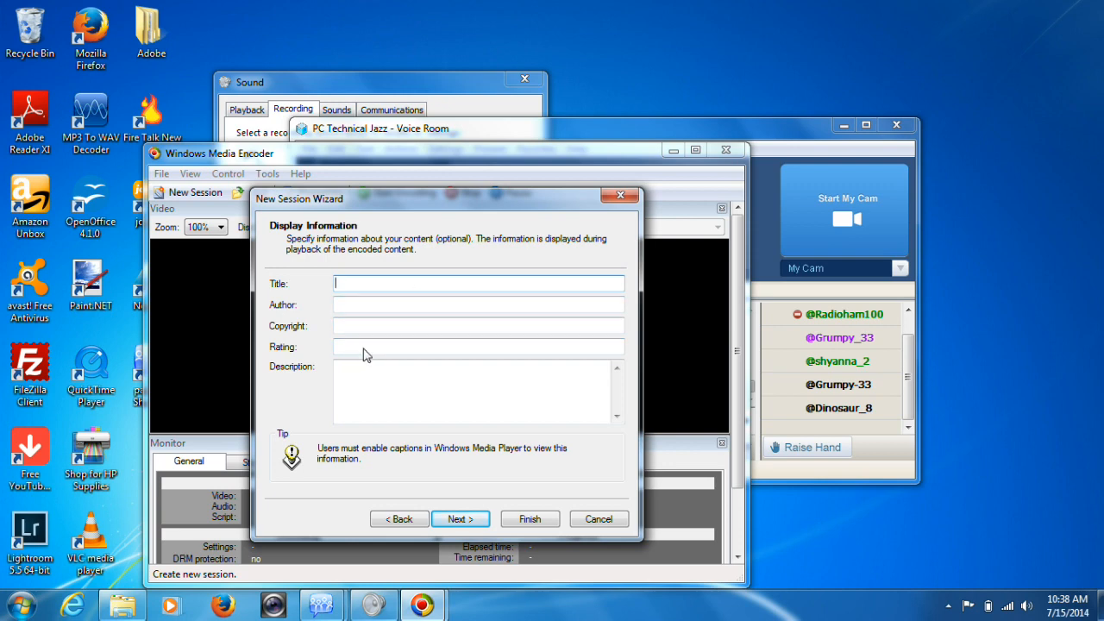
mouse_move(524, 498)
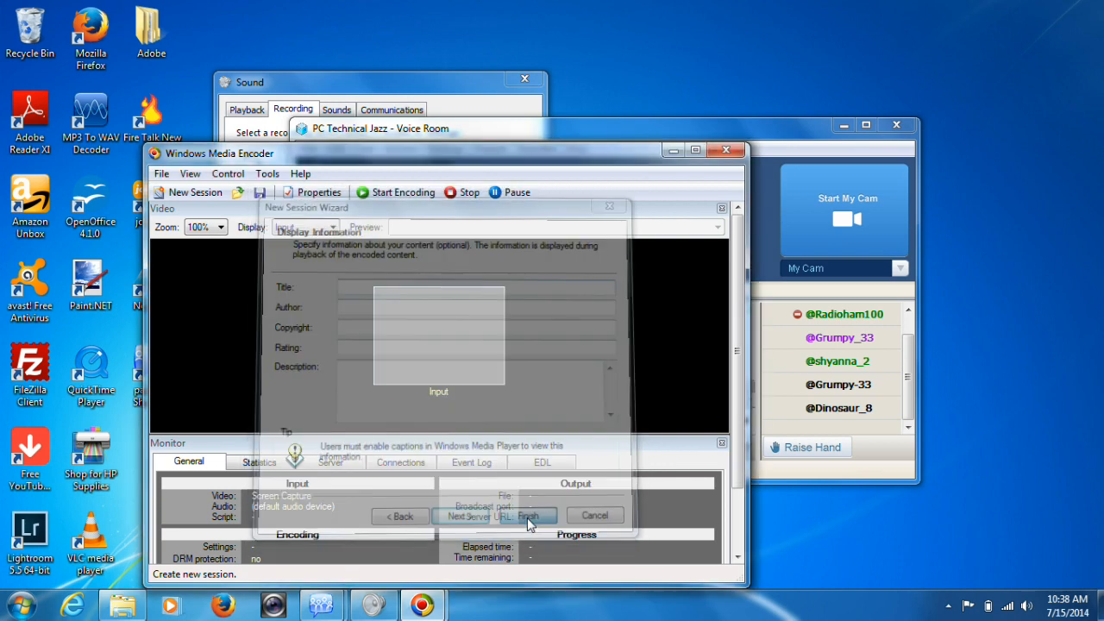
click(528, 514)
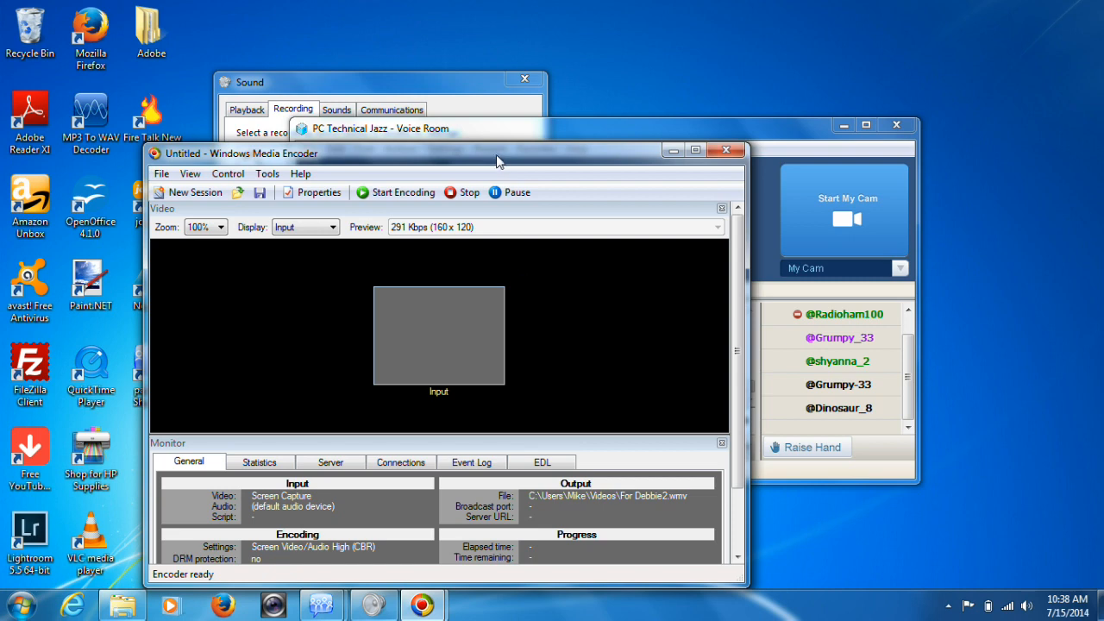
drag(497, 154, 462, 140)
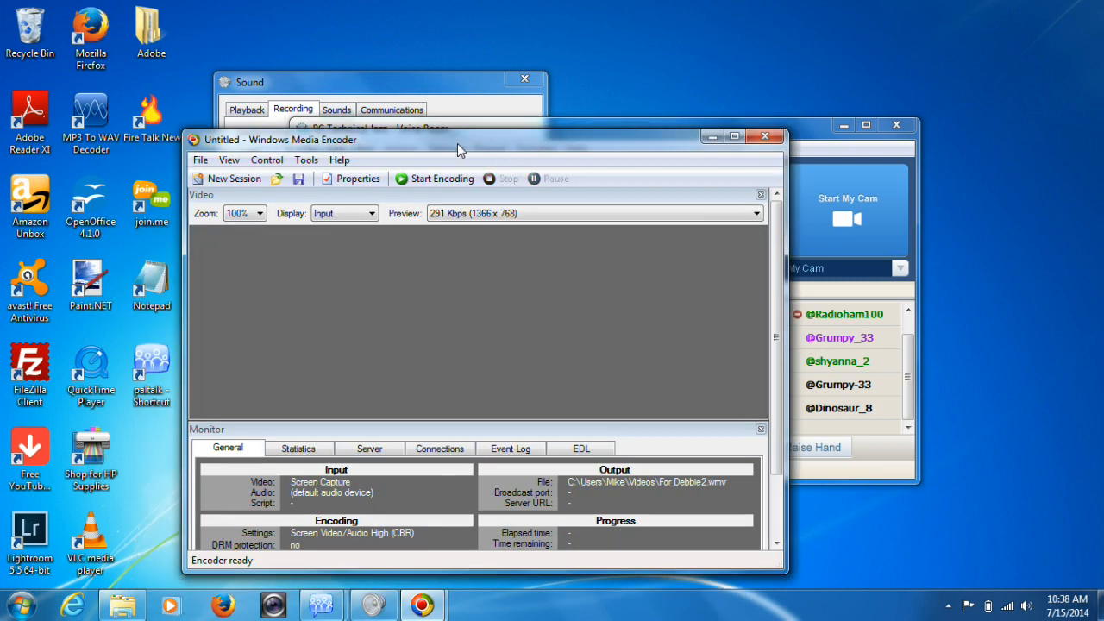
click(352, 177)
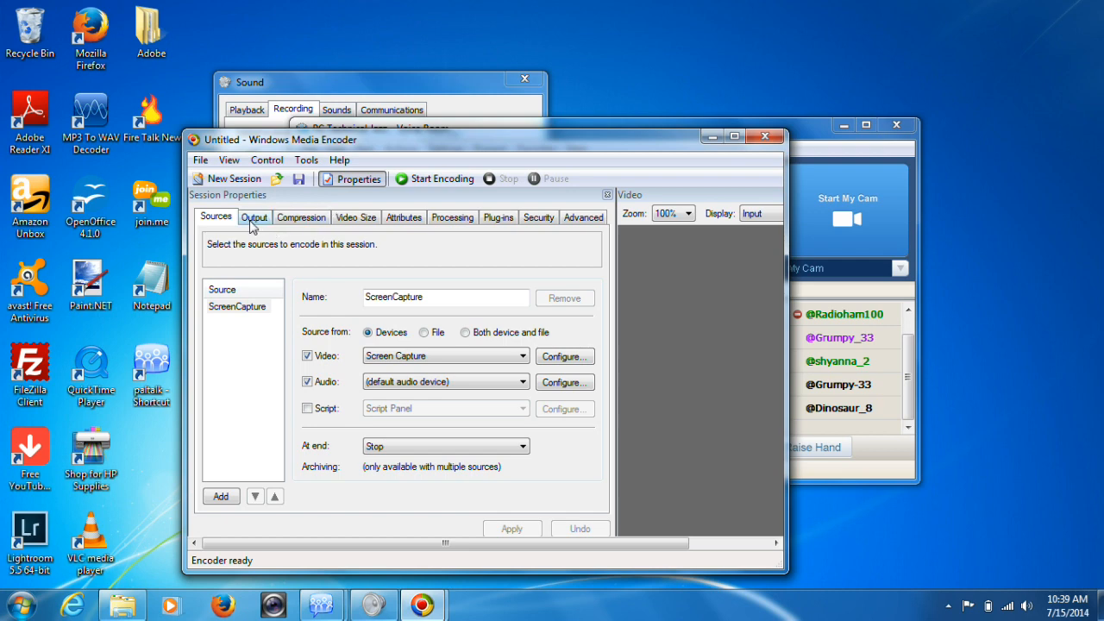
mouse_move(308, 226)
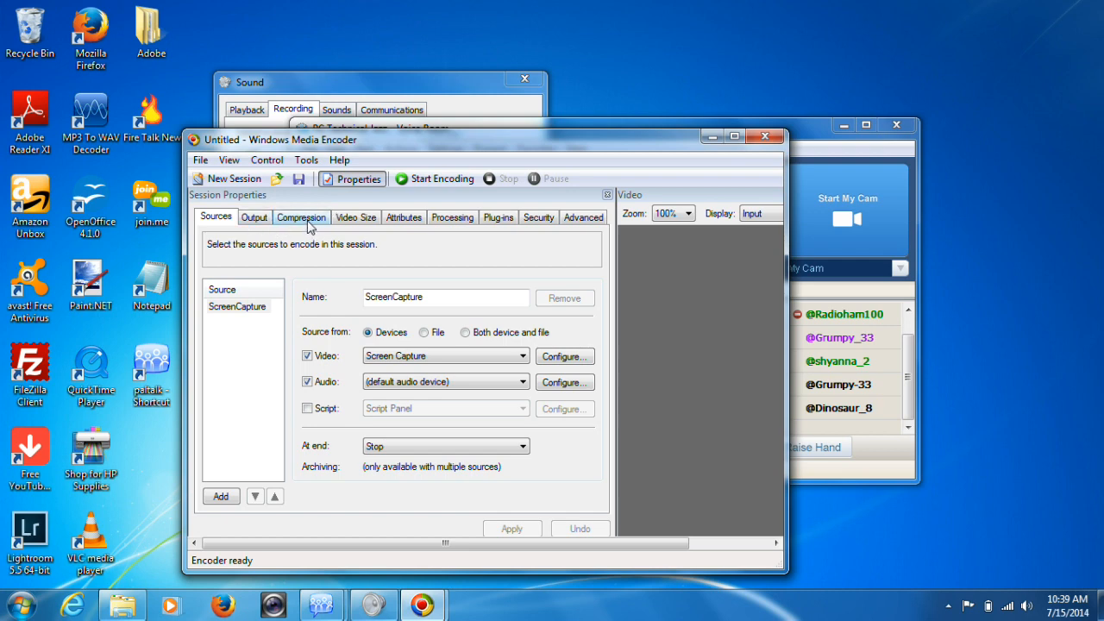
Set compression to Windows Media hardware profiles at 1280x720 and apply it
click(300, 217)
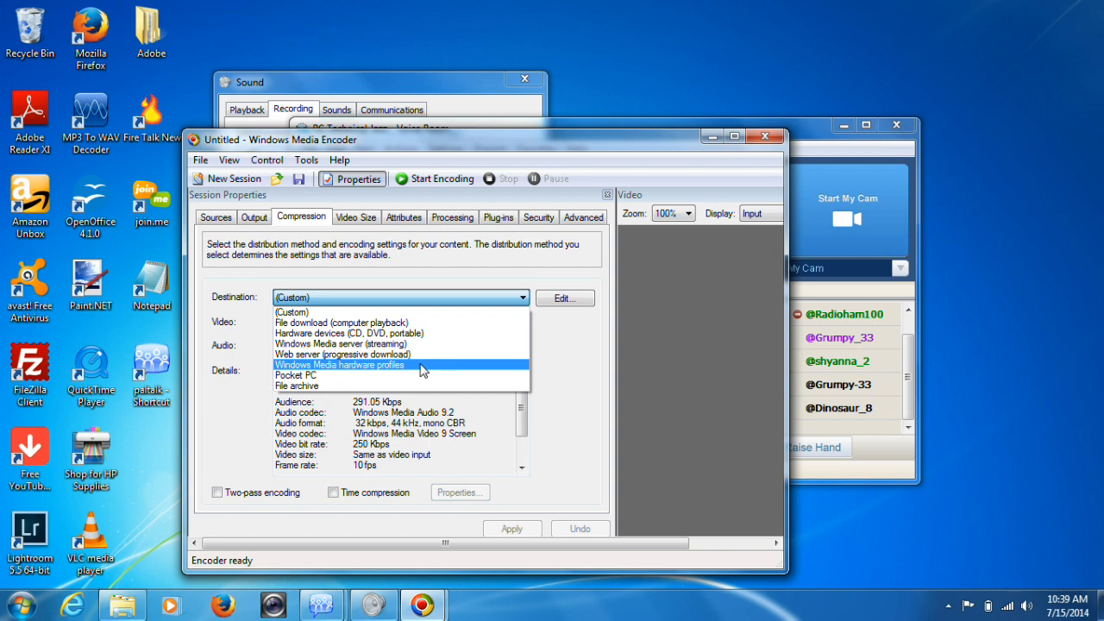
click(338, 364)
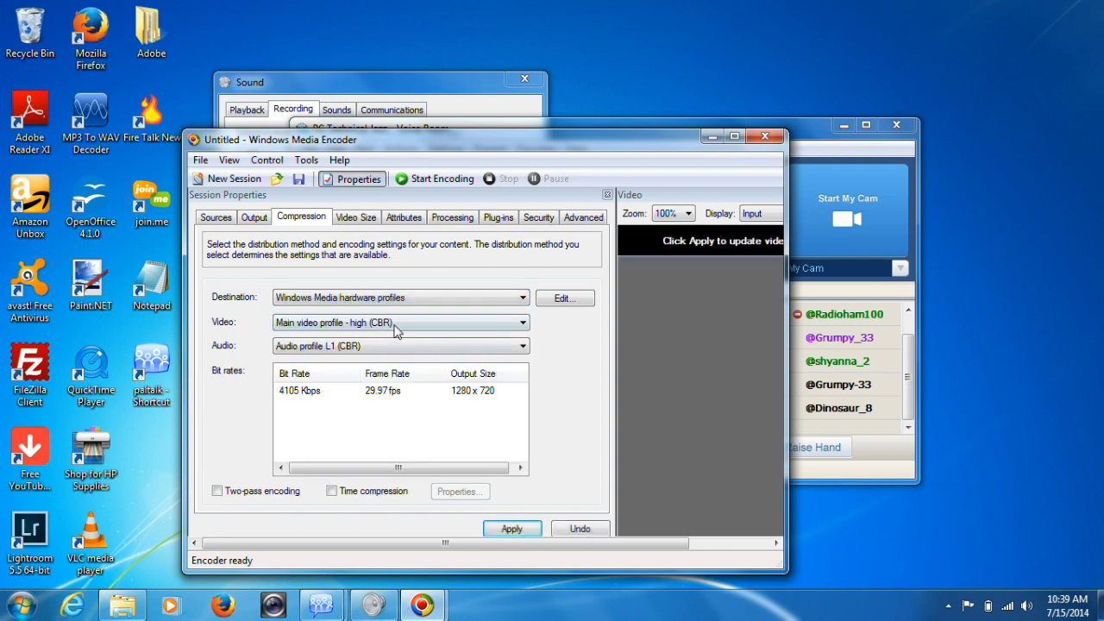
mouse_move(297, 407)
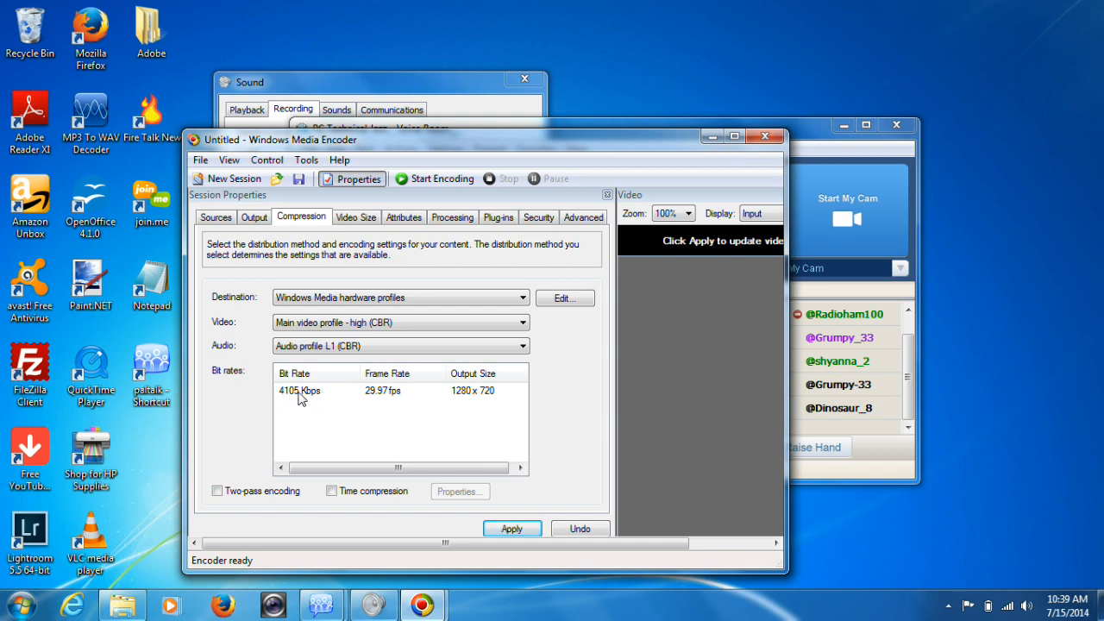
mouse_move(393, 400)
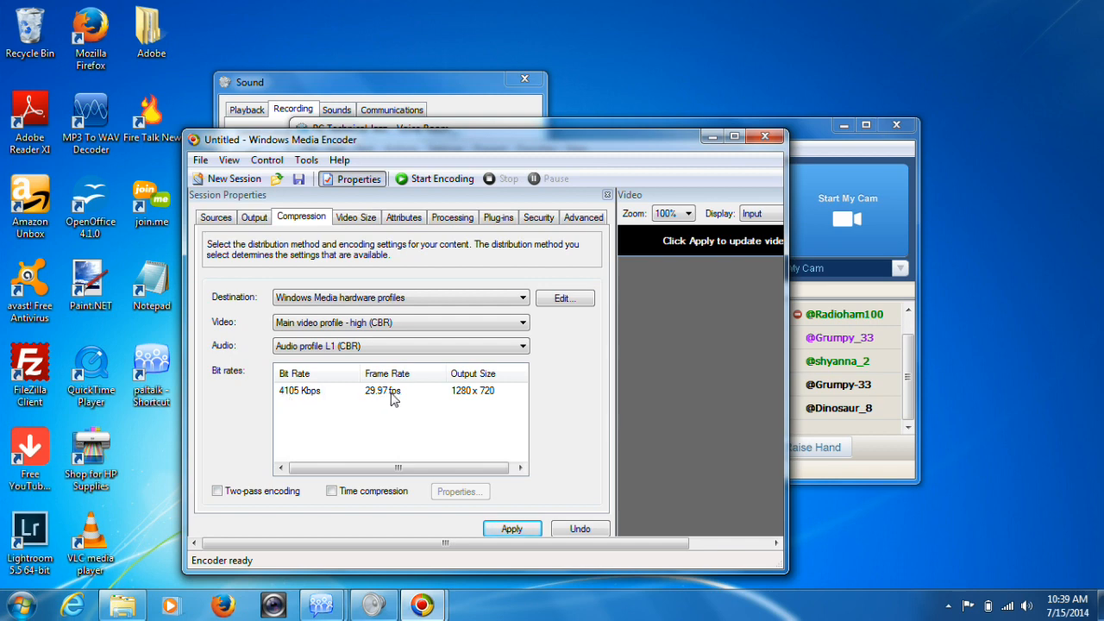
mouse_move(469, 396)
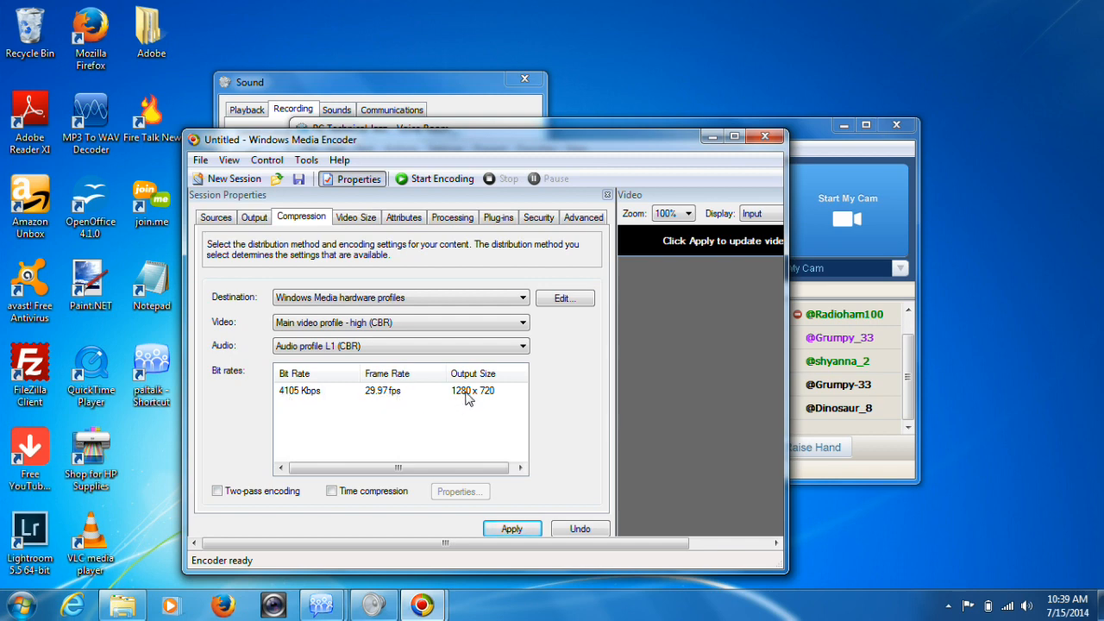
mouse_move(497, 397)
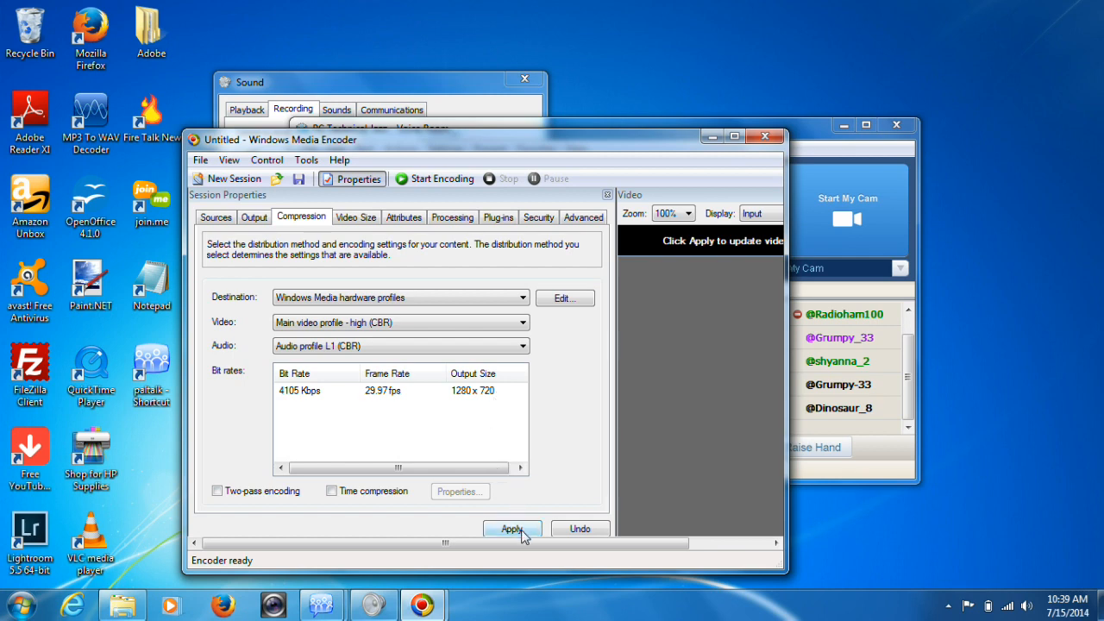
click(512, 528)
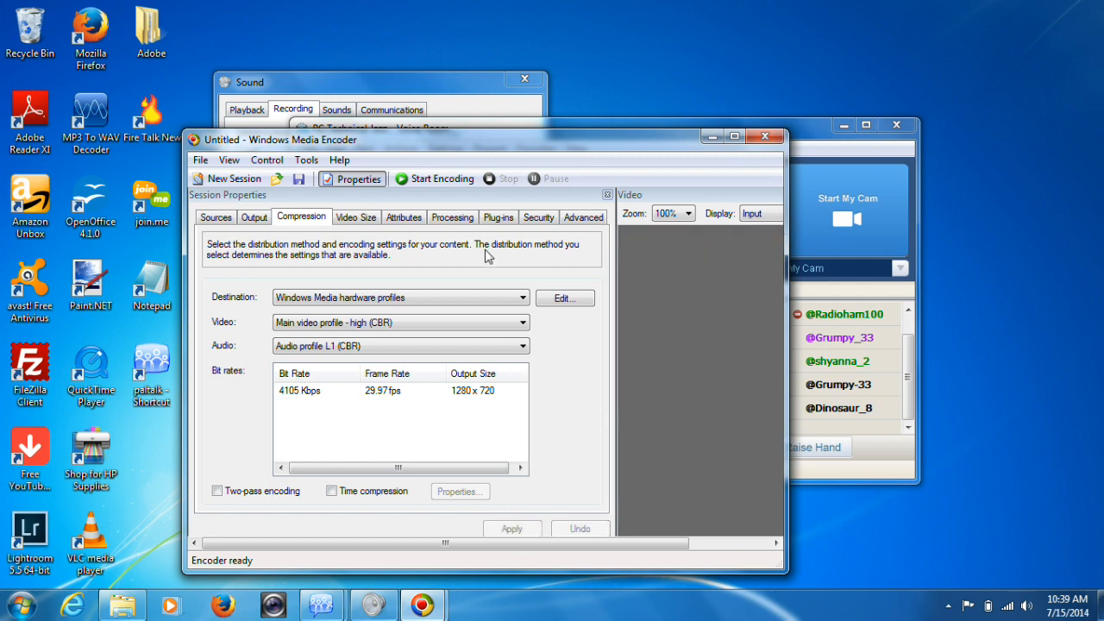
mouse_move(435, 177)
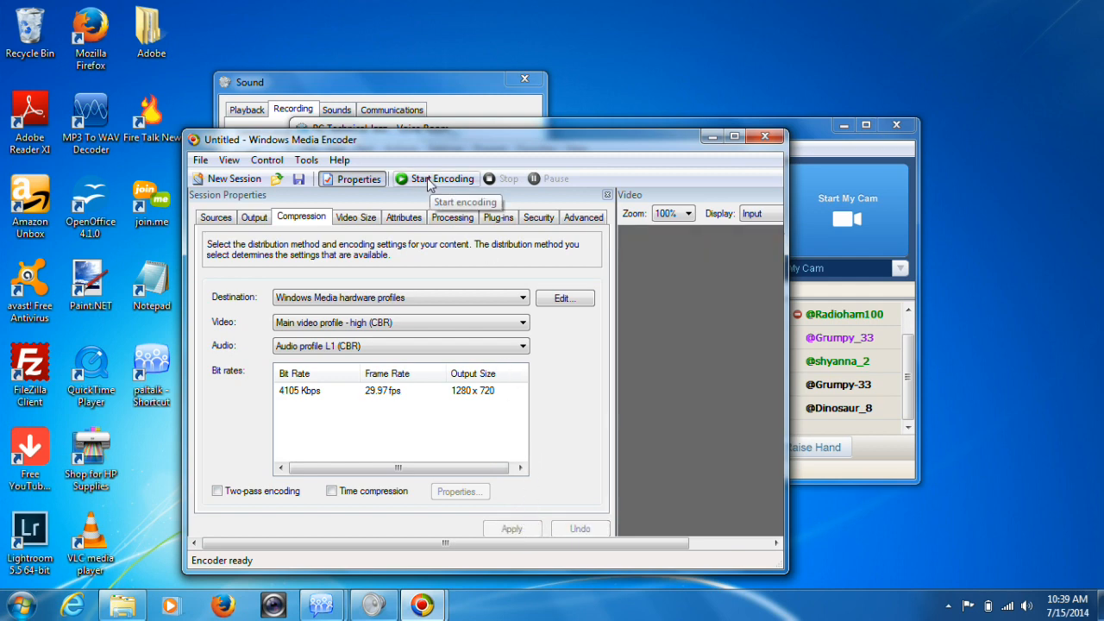
mouse_move(435, 286)
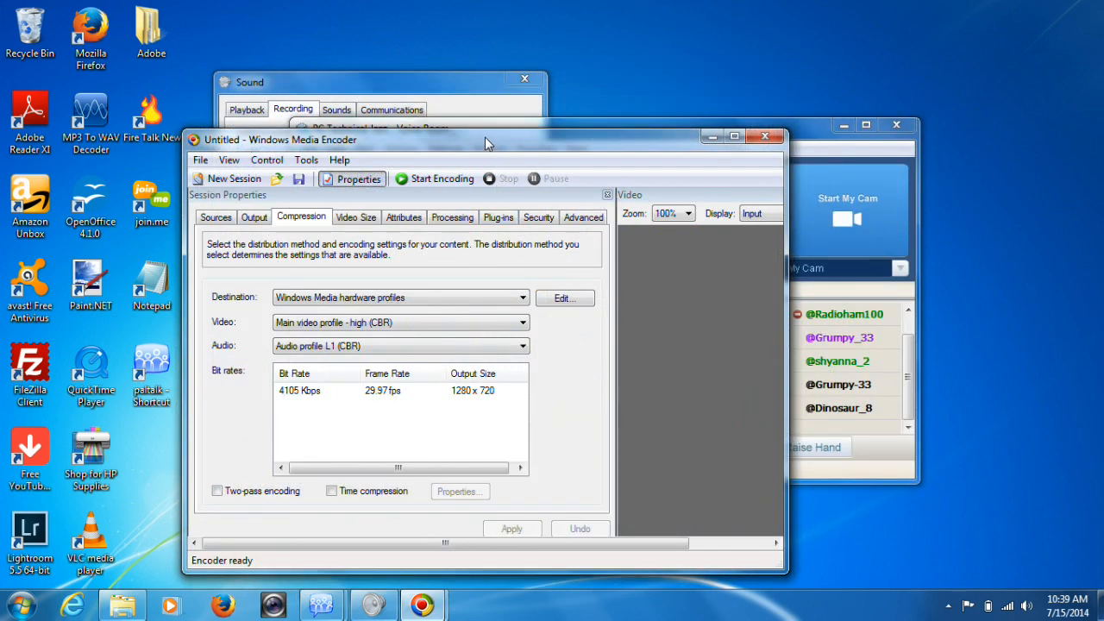
mouse_move(483, 145)
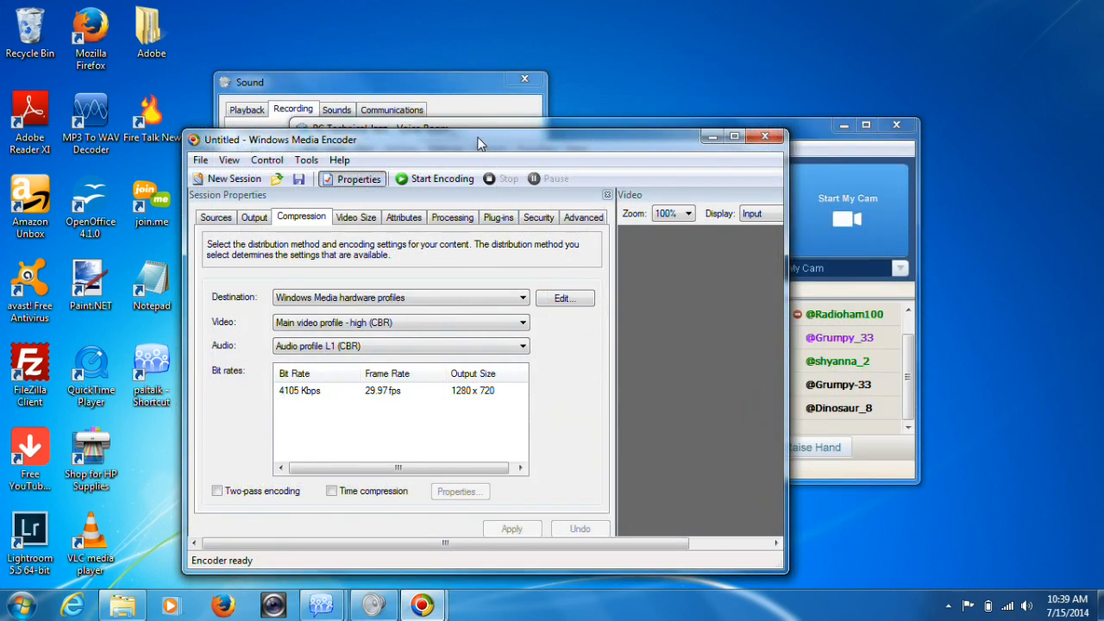
mouse_move(457, 390)
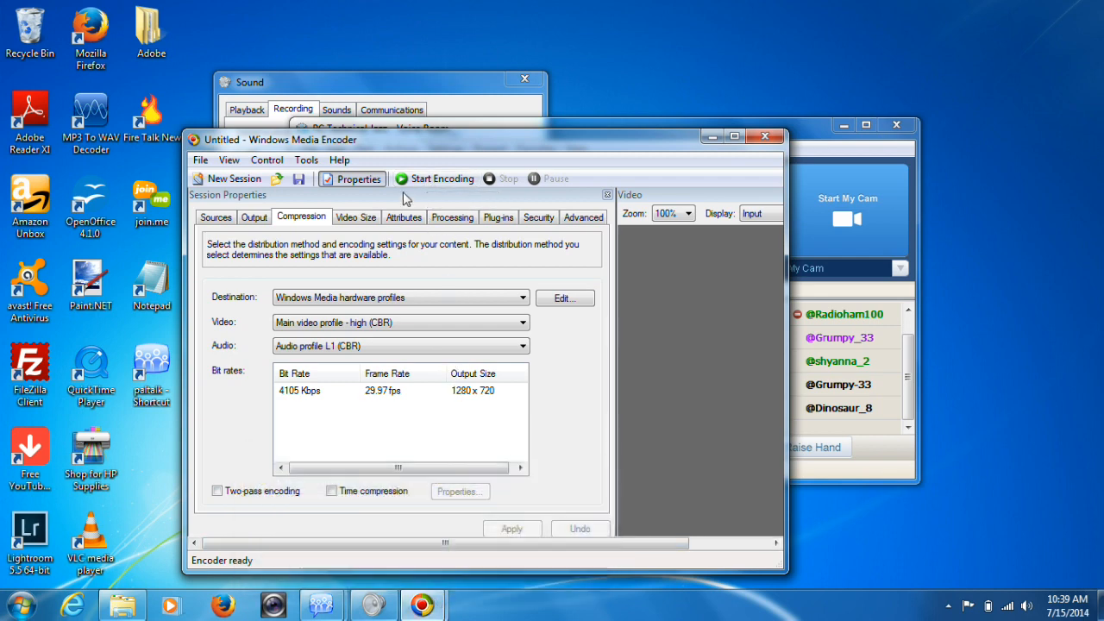
mouse_move(438, 178)
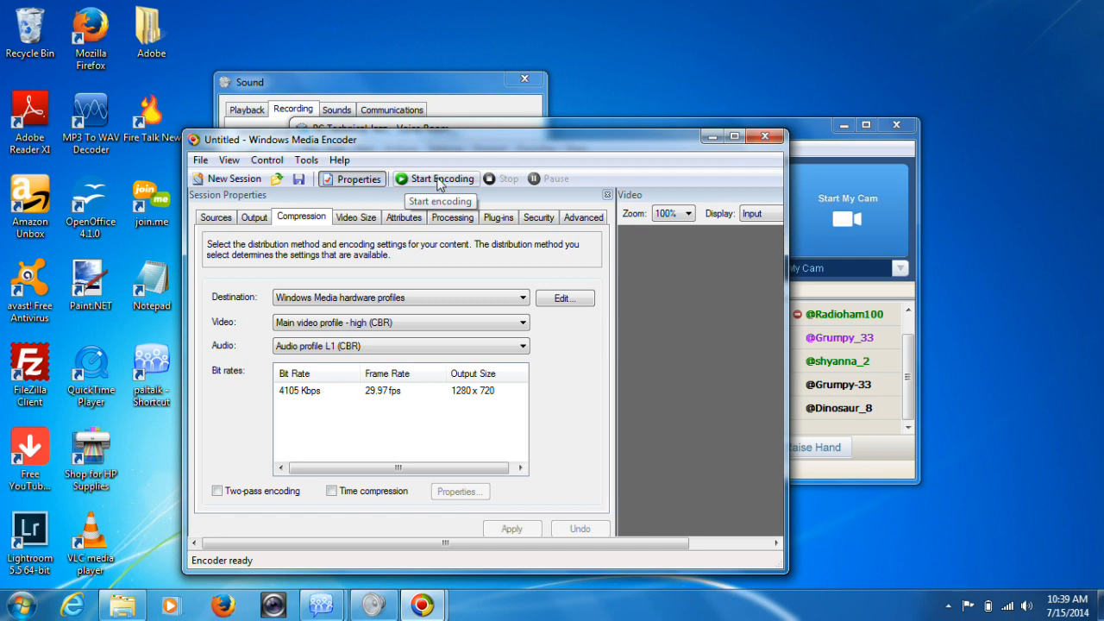
mouse_move(585, 185)
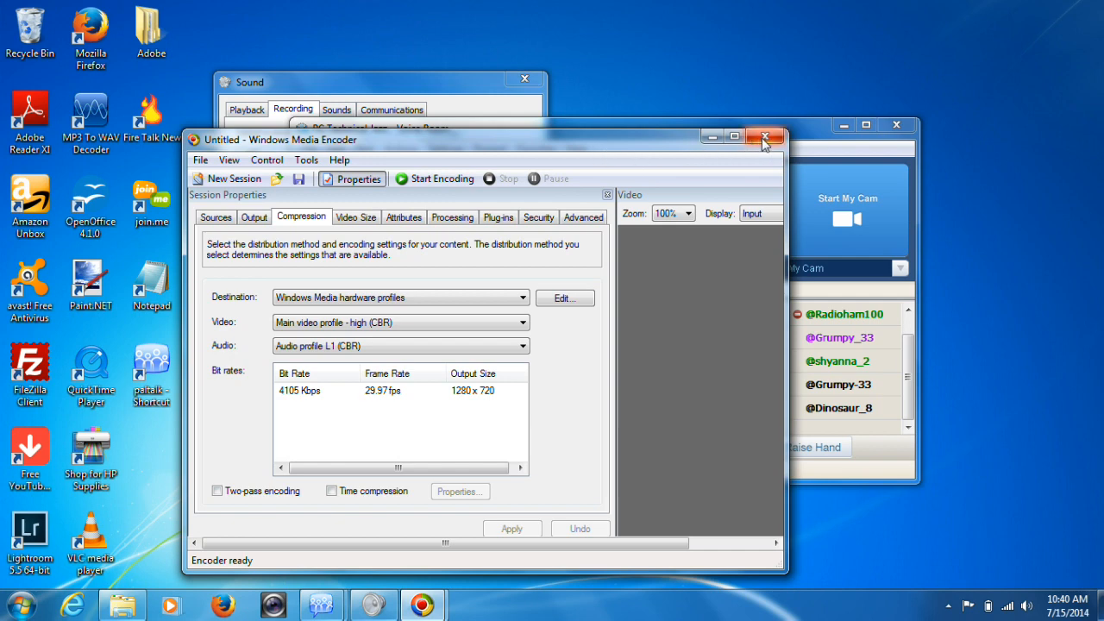
mouse_move(765, 138)
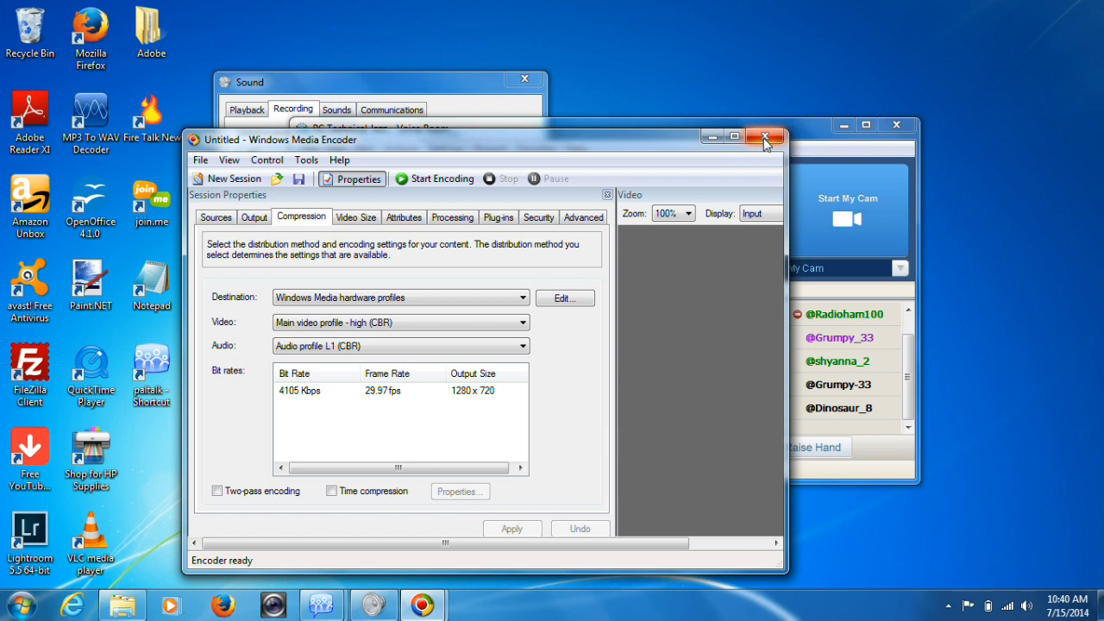
Close the encoder session, bringing up the save-session prompt
click(762, 138)
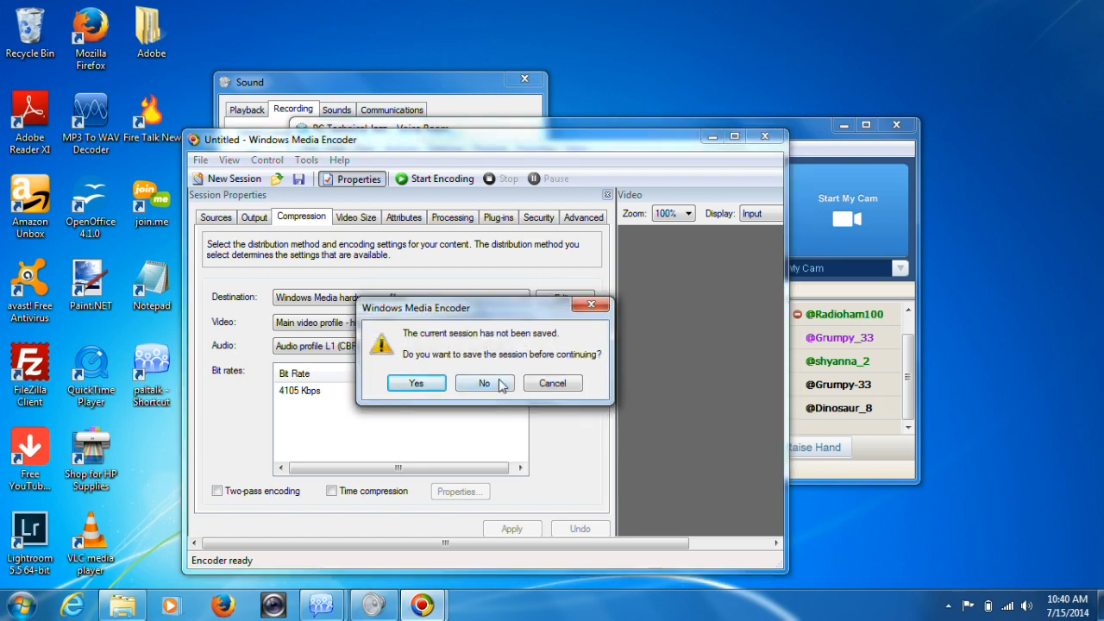